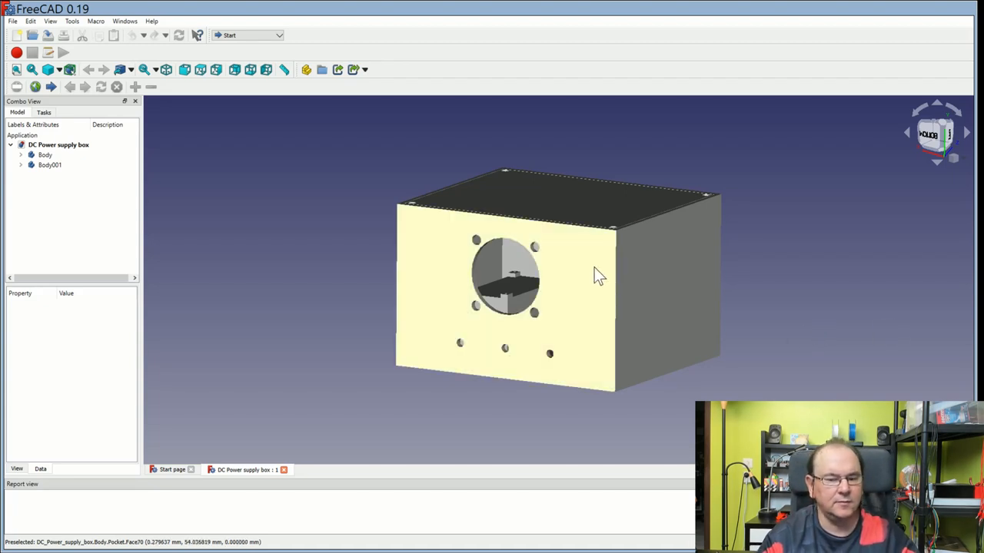
{"action": "mouse_move", "coordinate": [526, 366]}
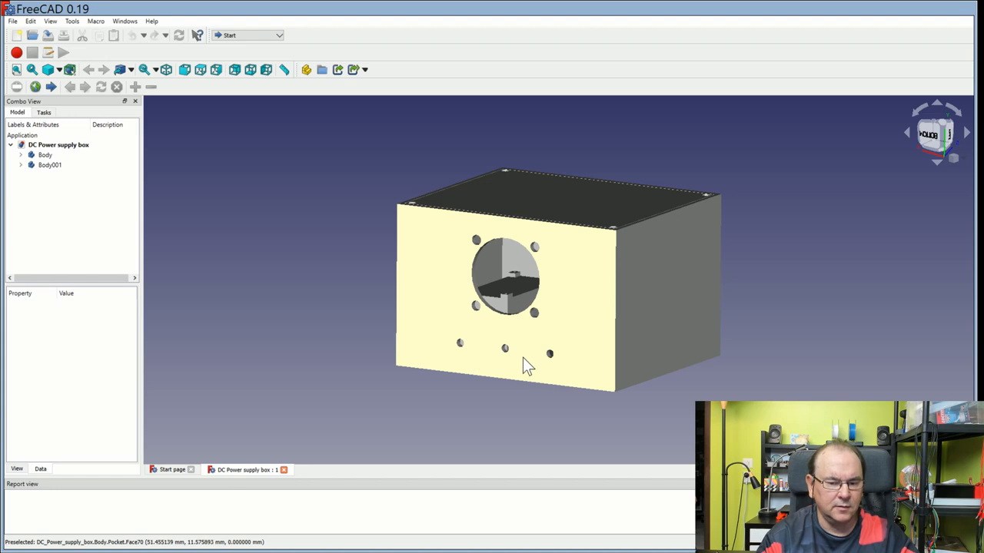
{"action": "mouse_move", "coordinate": [596, 249]}
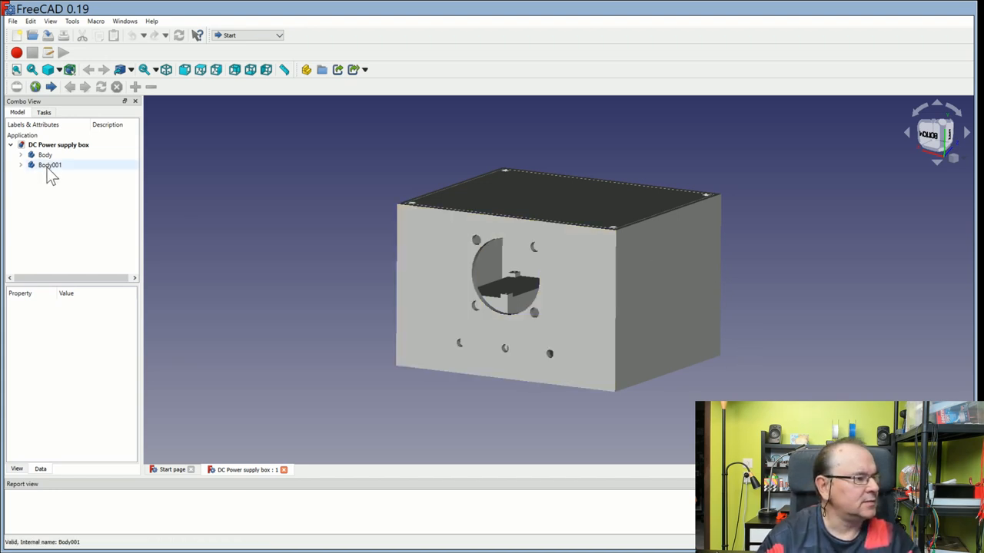
Hide the lid body Body001 to expose the box interior with its platforms and slotted wall.
{"action": "left_click", "coordinate": [49, 165]}
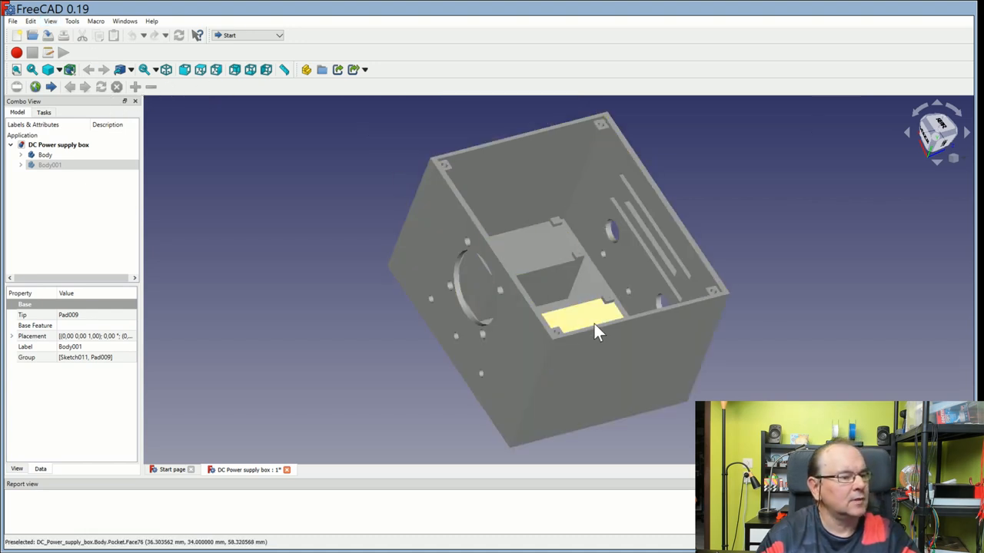
{"action": "mouse_move", "coordinate": [572, 274]}
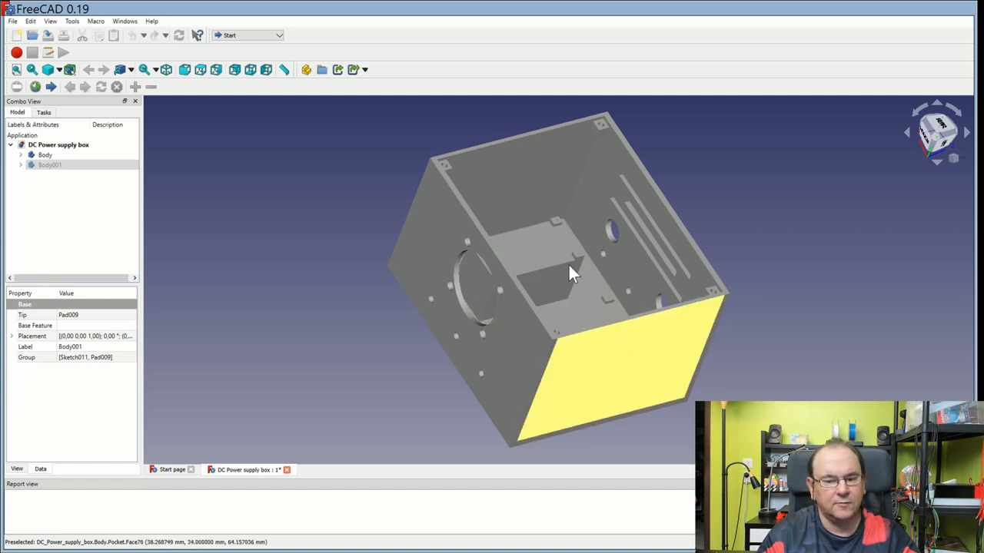
{"action": "mouse_move", "coordinate": [566, 249]}
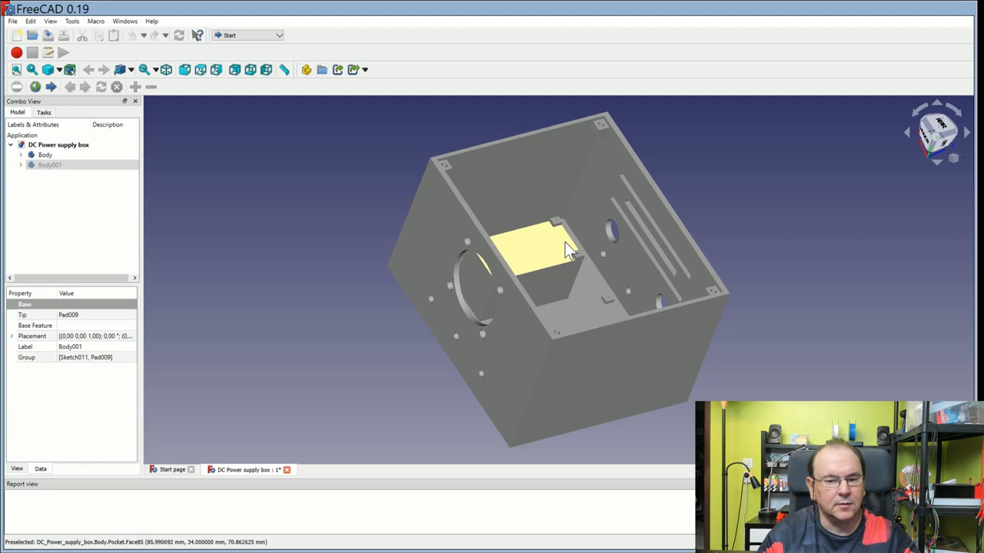
{"action": "mouse_move", "coordinate": [638, 234]}
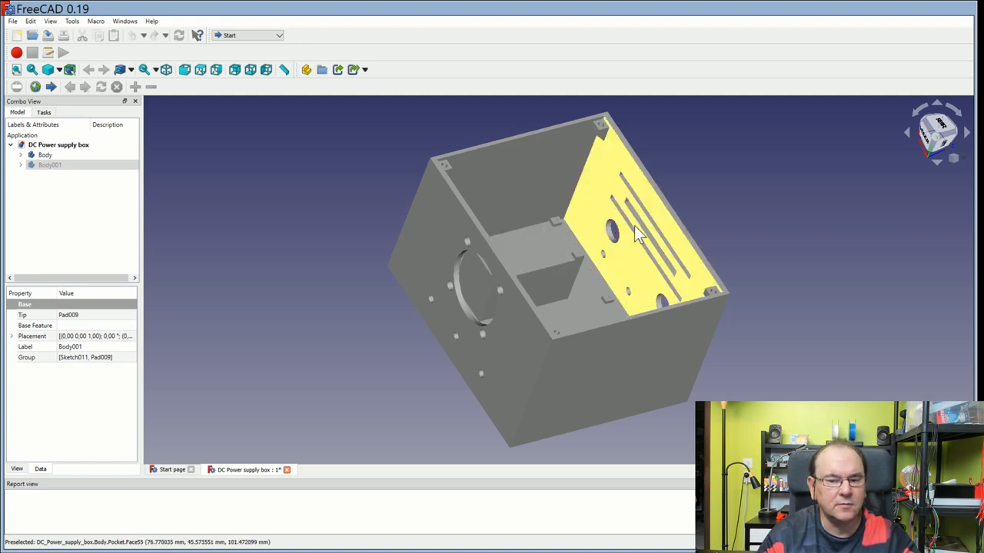